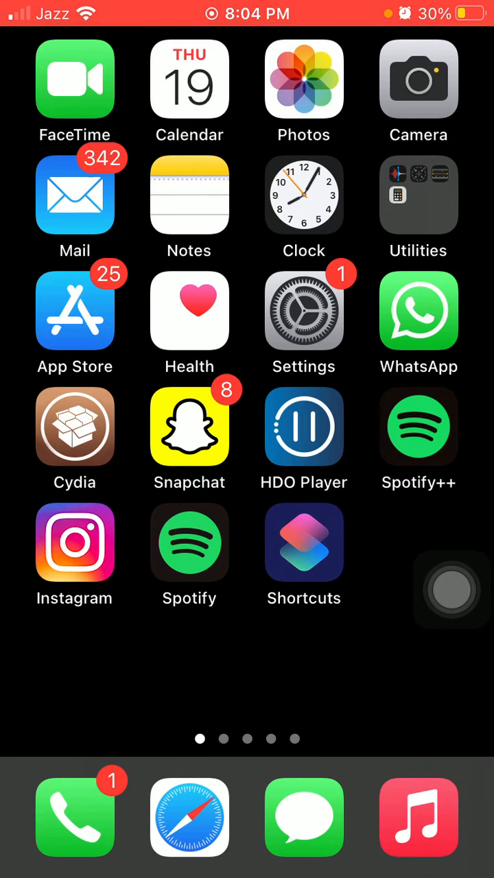
- Launch Settings from the home screen and scroll down to the Battery row
click(303, 310)
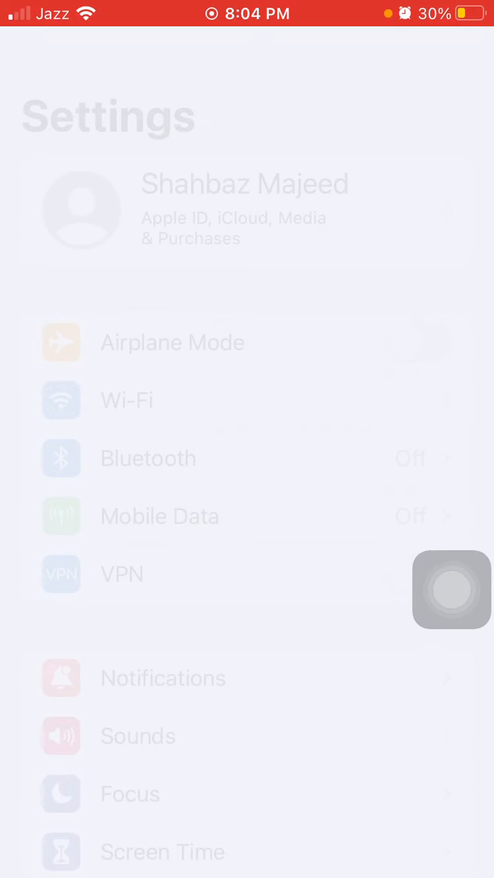
scroll(down, 3)
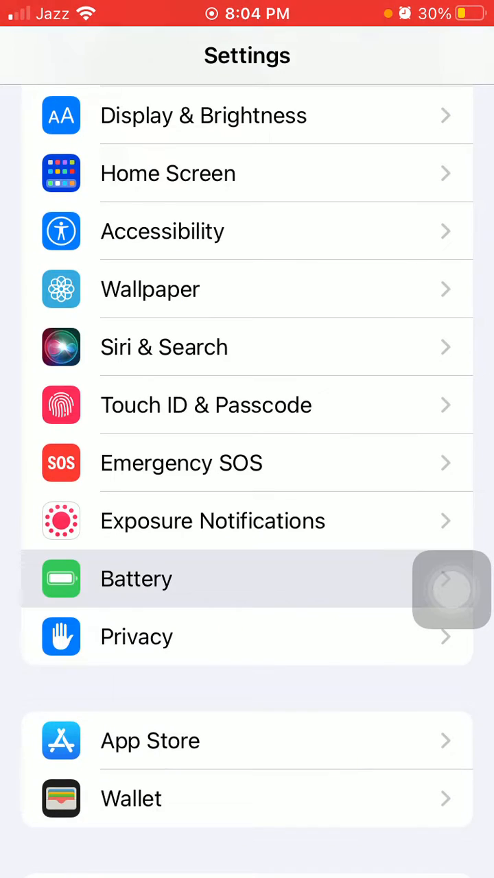
click(136, 578)
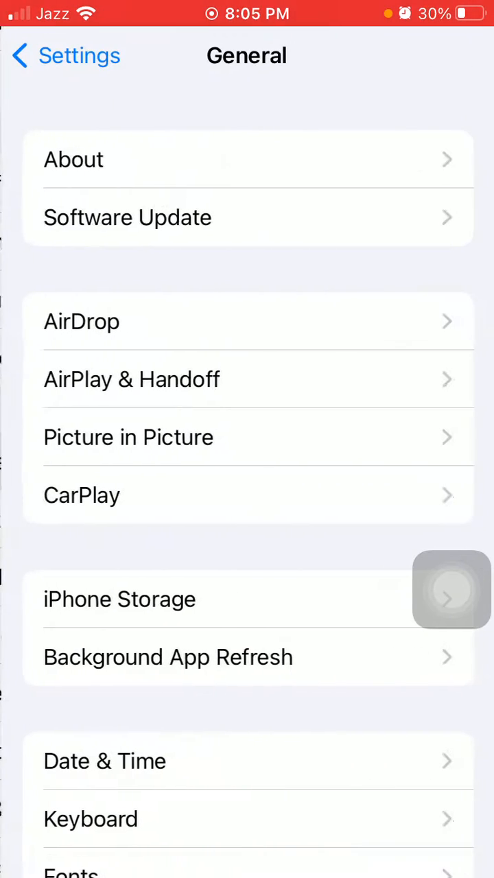
click(119, 599)
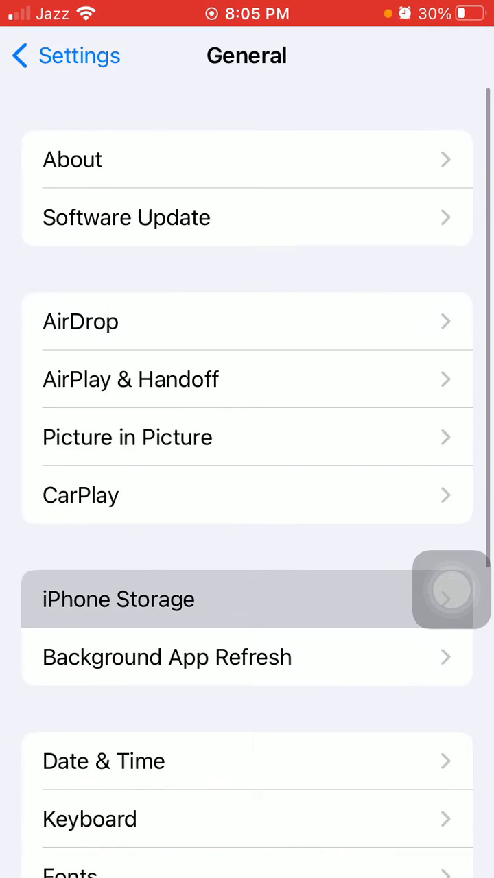
click(118, 598)
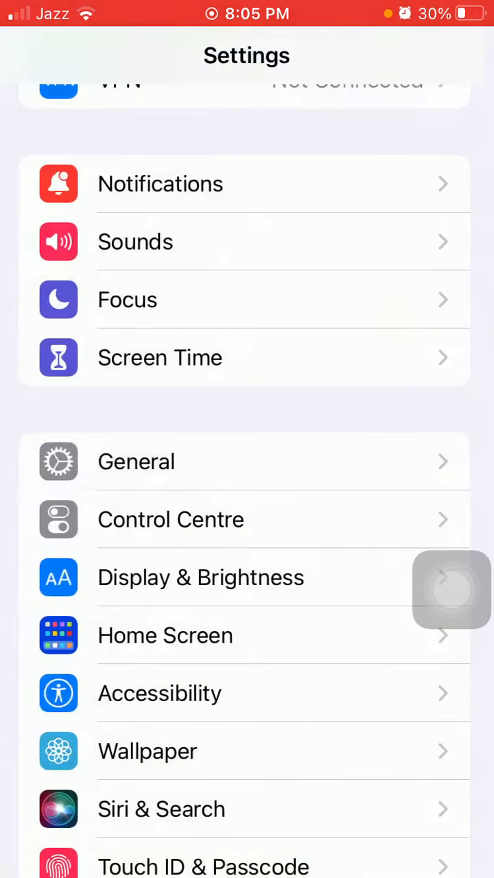
- Scroll down the main Settings list and enter the General page
scroll(down, 3)
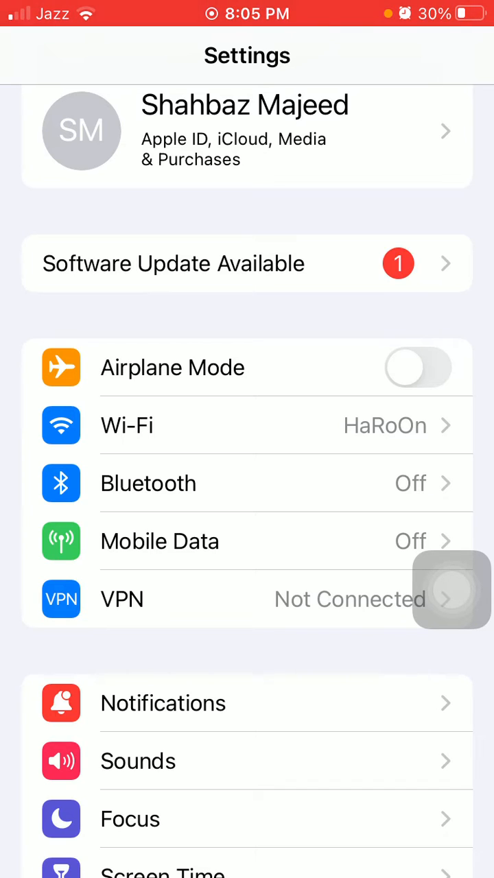
scroll(down, 3)
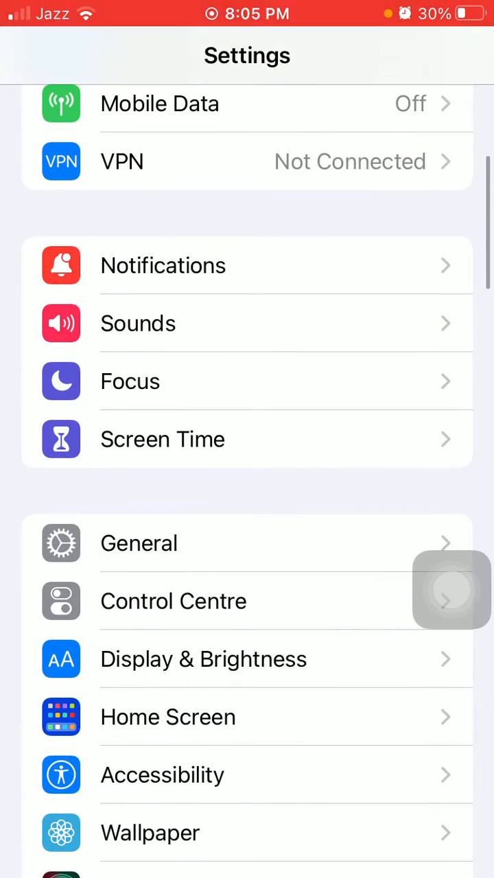
click(138, 542)
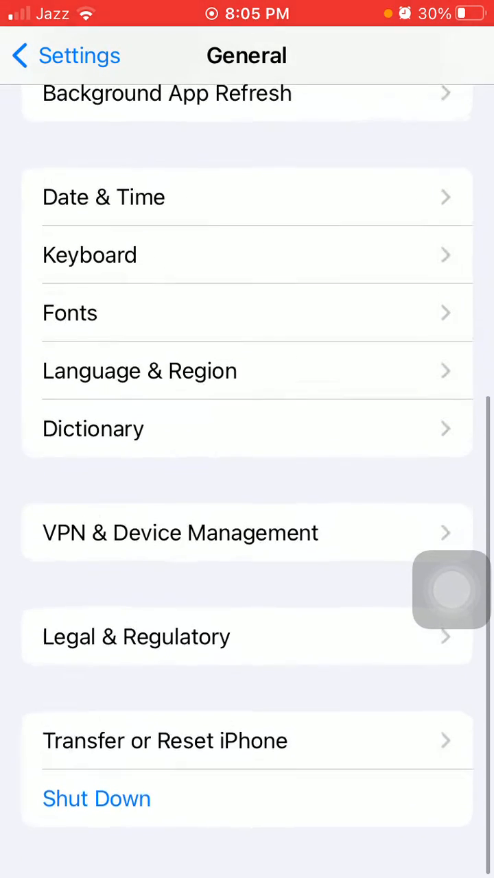
- Under Transfer or Reset iPhone, bring up the Reset options and choose Reset All Settings
click(165, 740)
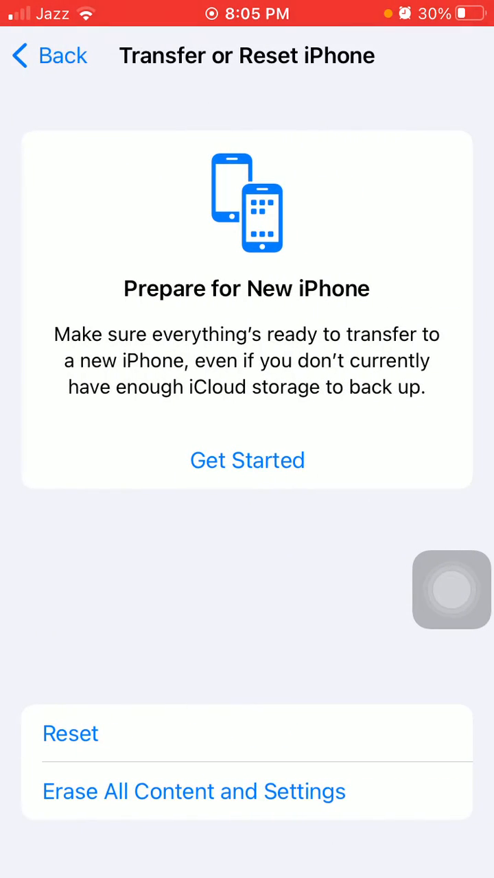
click(70, 733)
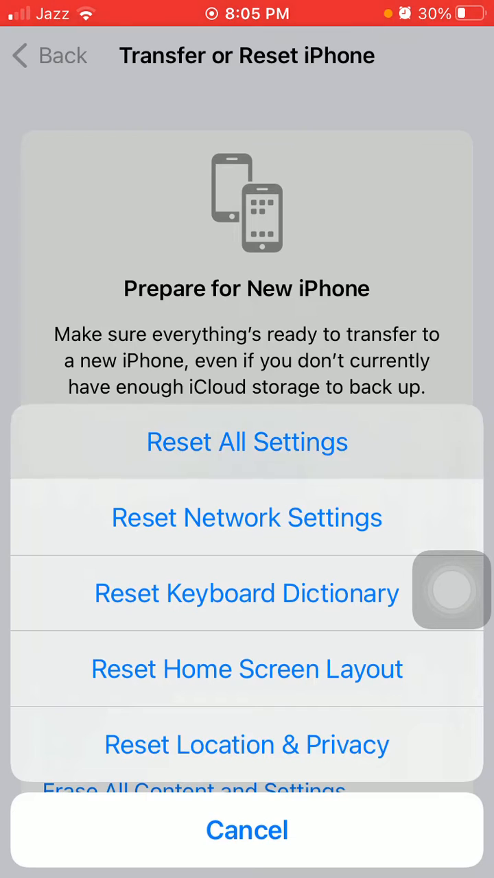
click(247, 442)
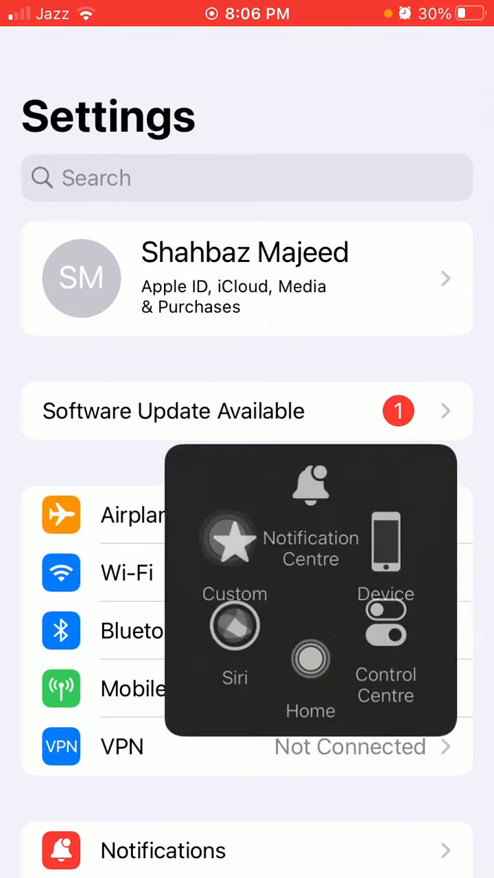
- Exit Settings to the home screen via AssistiveTouch Home and swipe toward the next page
click(310, 548)
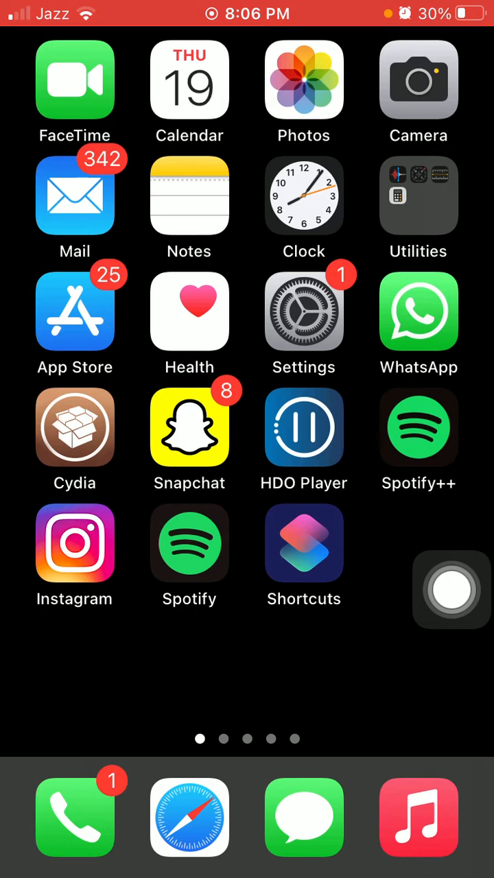
scroll(left, 3)
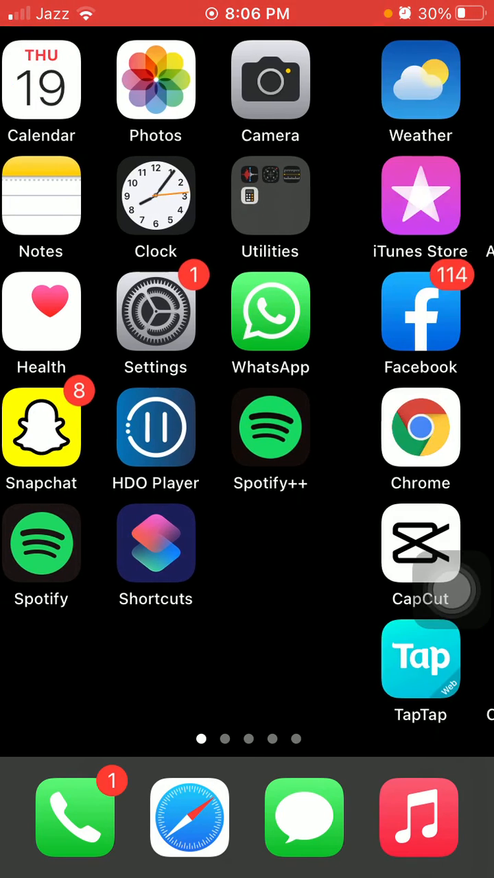